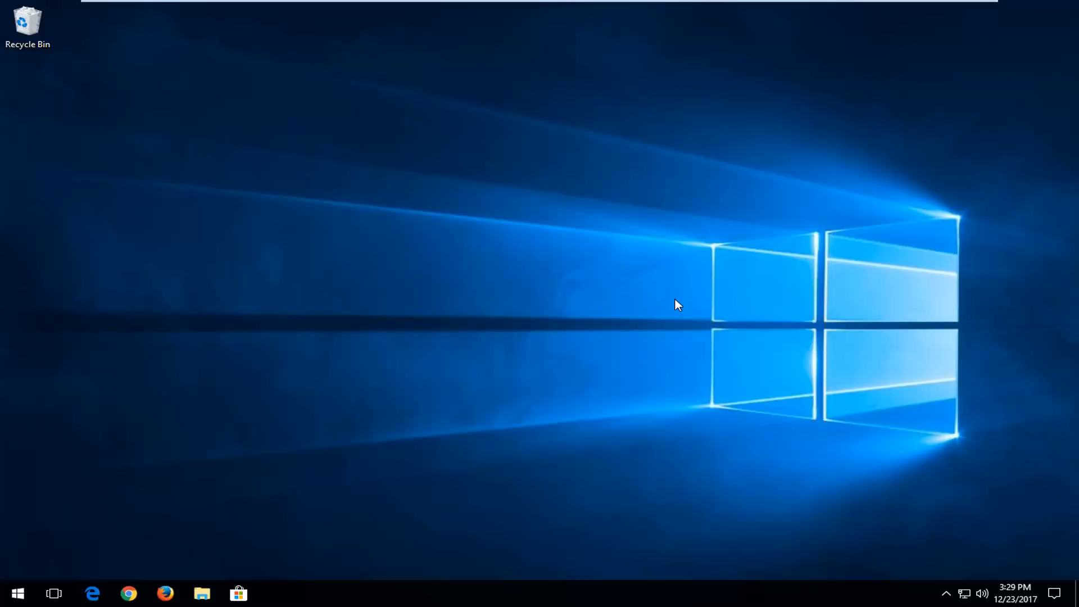
Open the Start menu to begin searching for network settings
{"action": "left_click", "coordinate": [17, 593]}
{"action": "type", "text": "network"}
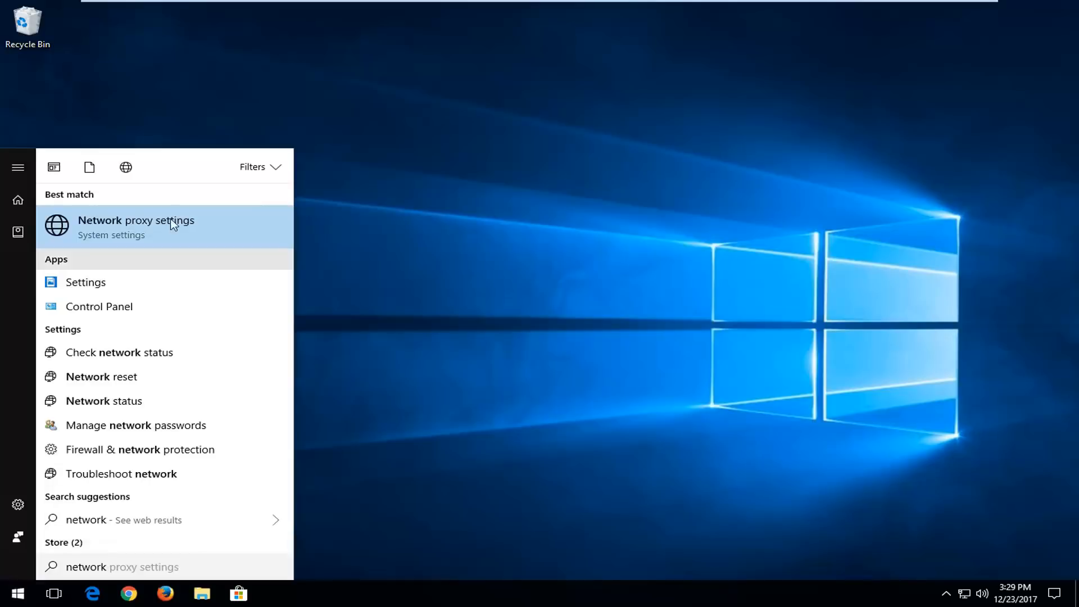
Open Network proxy settings, then view the Status page showing Ethernet0 connected
{"action": "left_click", "coordinate": [136, 226]}
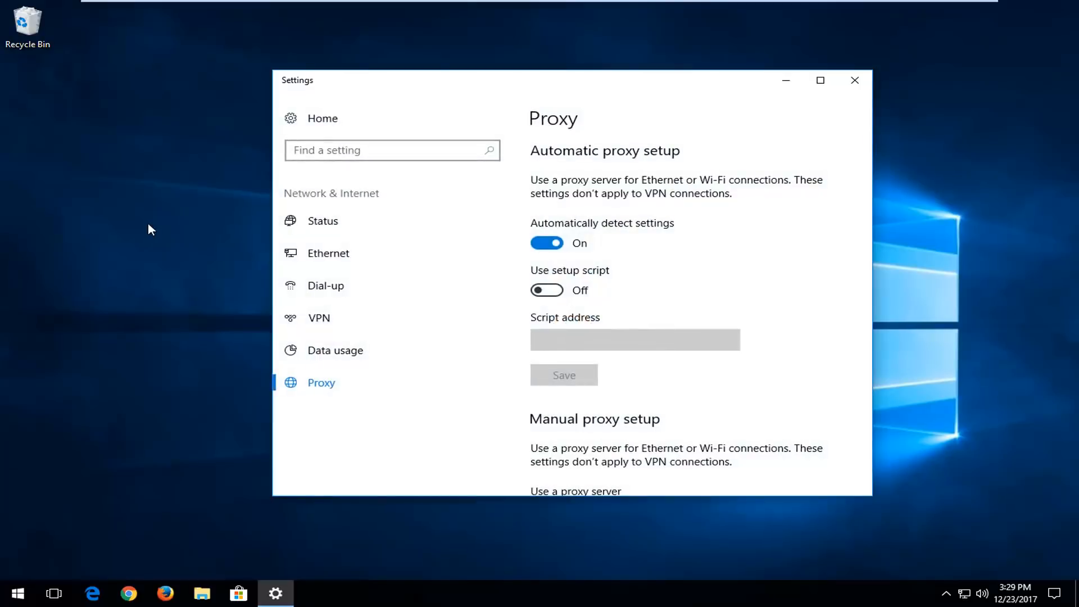
{"action": "scroll", "scroll_direction": "down", "scroll_amount": 3}
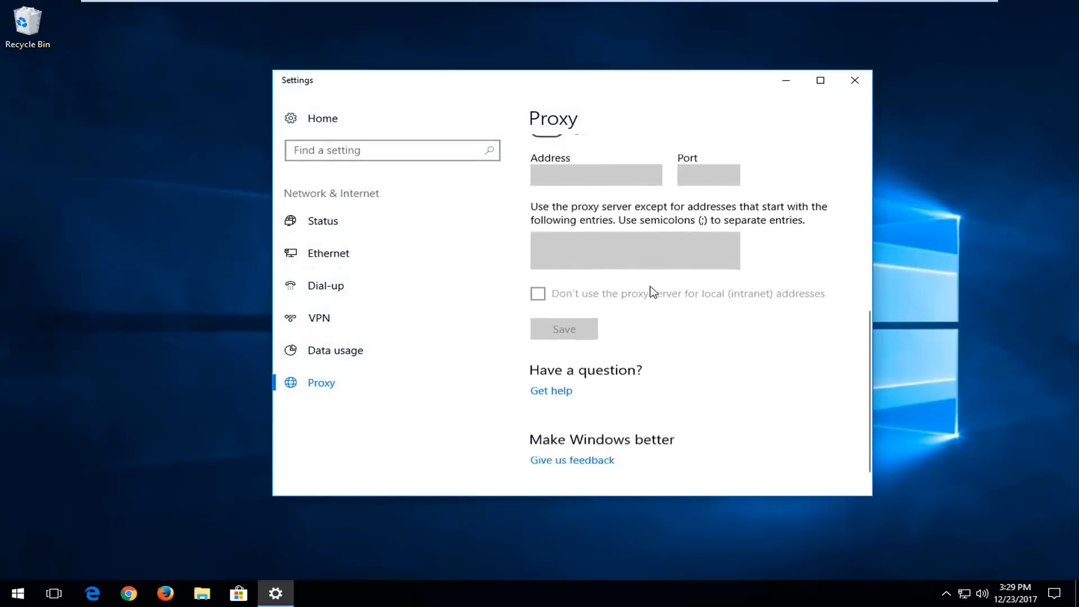
{"action": "scroll", "scroll_direction": "up", "scroll_amount": 3}
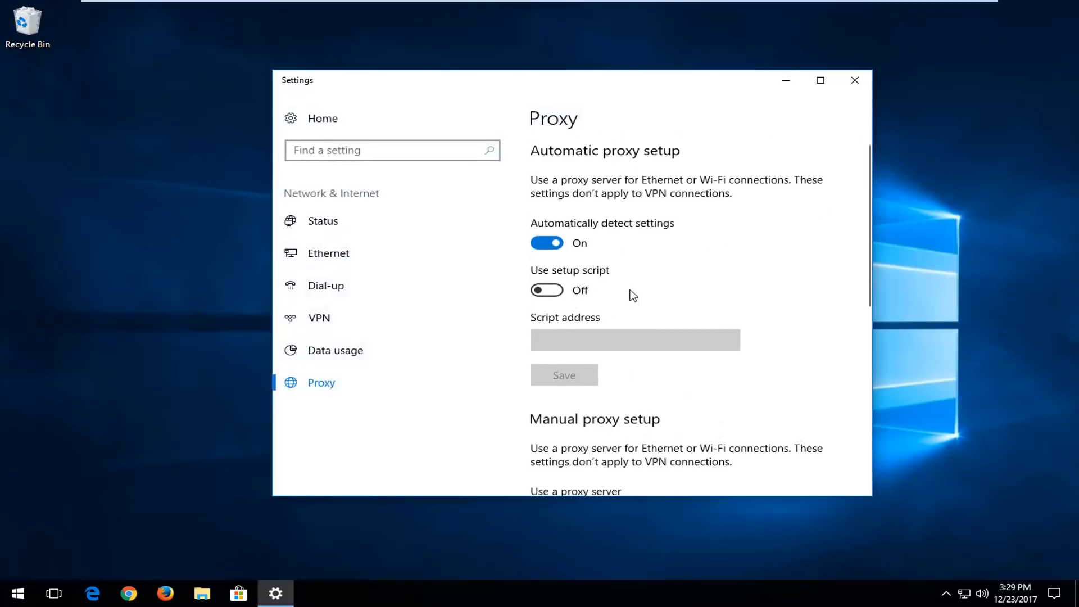
{"action": "mouse_move", "coordinate": [313, 228]}
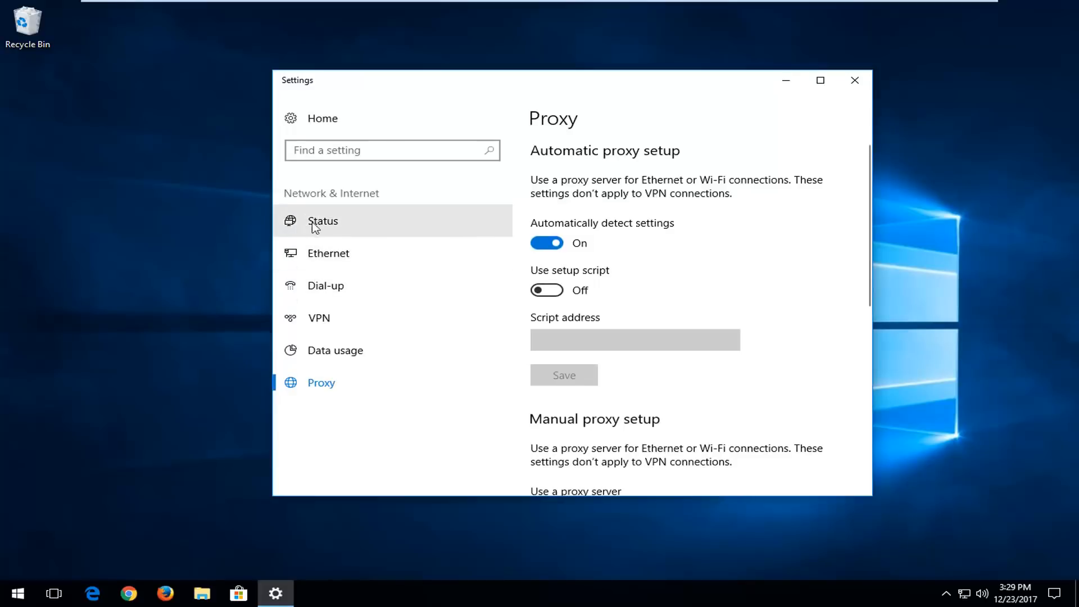
{"action": "left_click", "coordinate": [322, 221]}
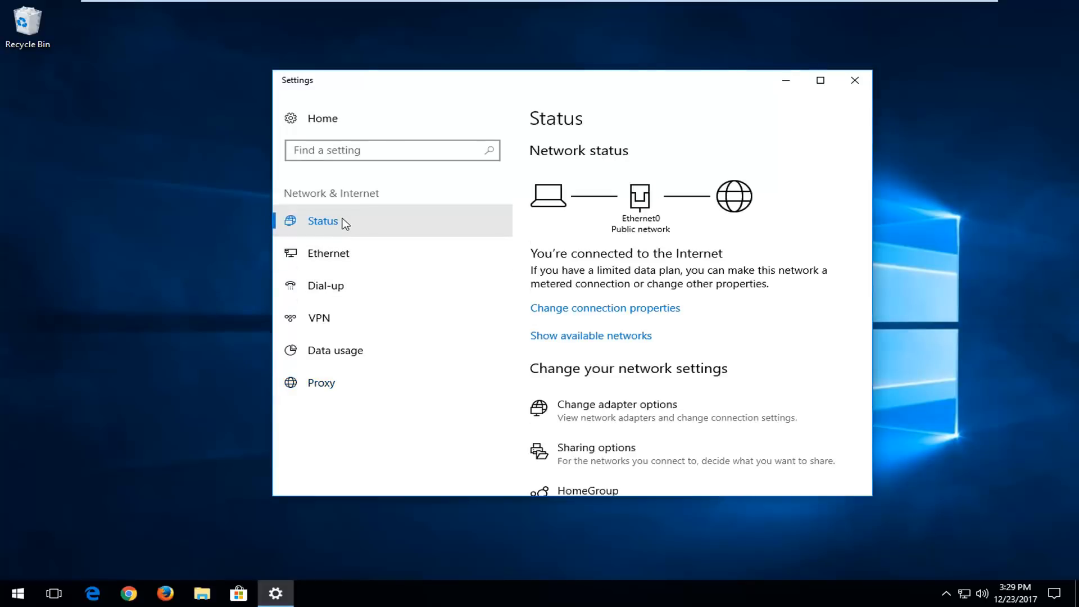
{"action": "mouse_move", "coordinate": [329, 224]}
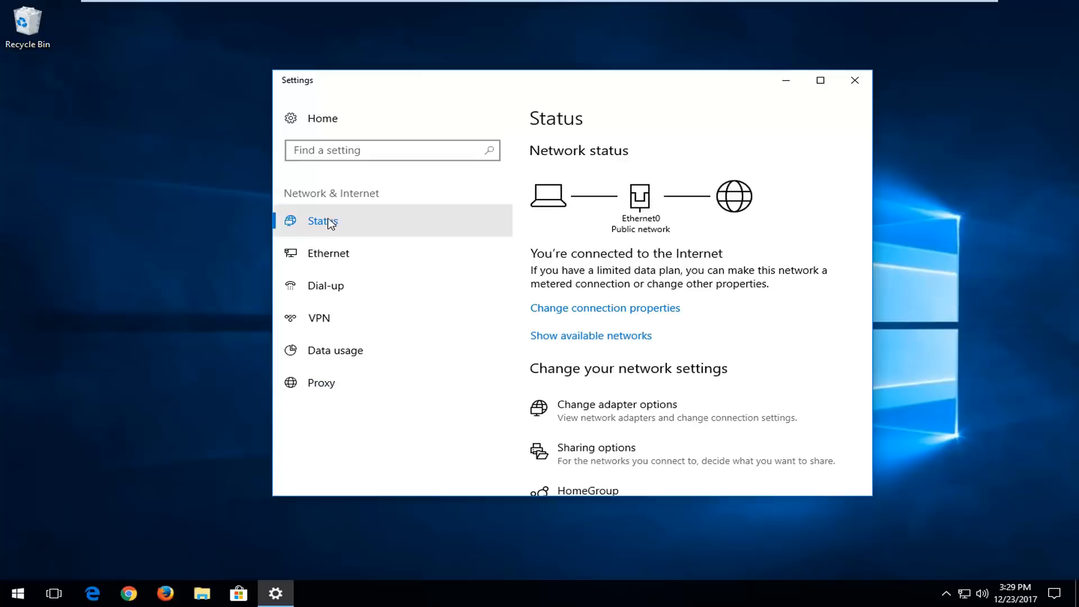
{"action": "mouse_move", "coordinate": [619, 419]}
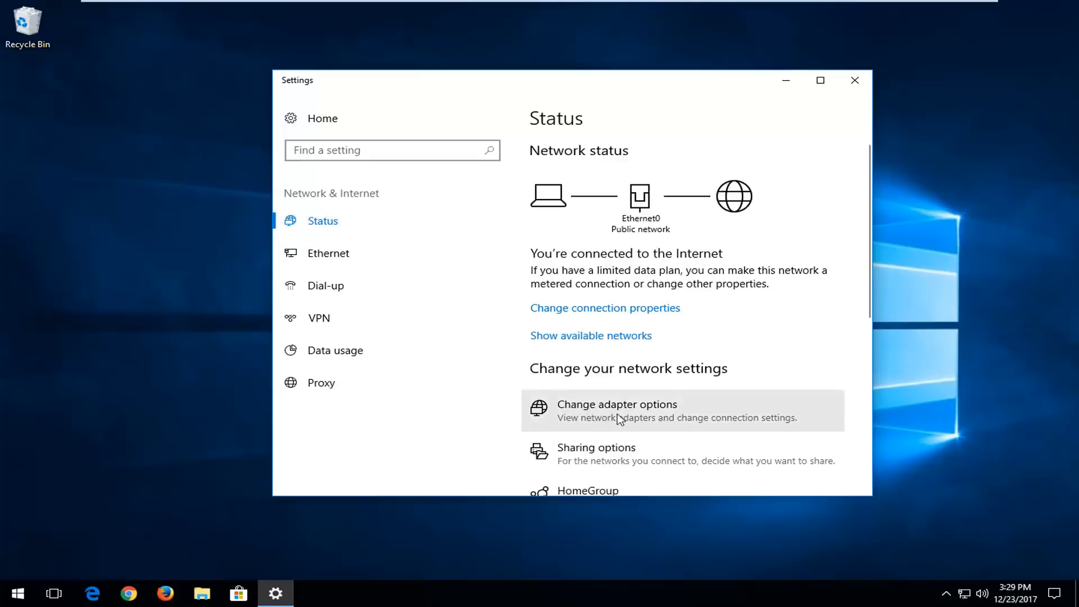
{"action": "mouse_move", "coordinate": [614, 413]}
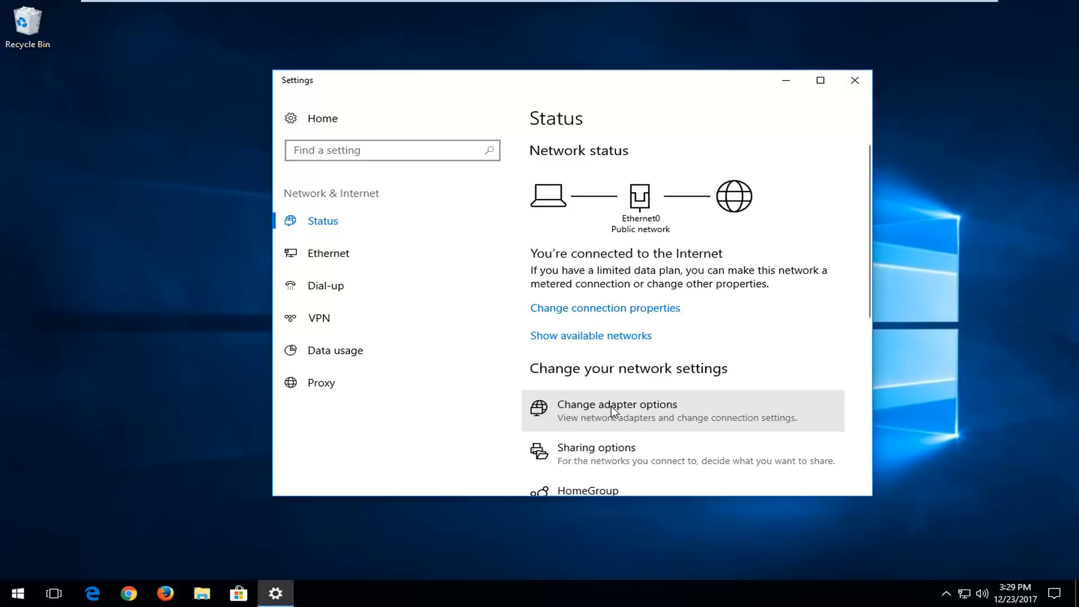
Open Change adapter options and select the Ethernet0 adapter
{"action": "left_click", "coordinate": [615, 404]}
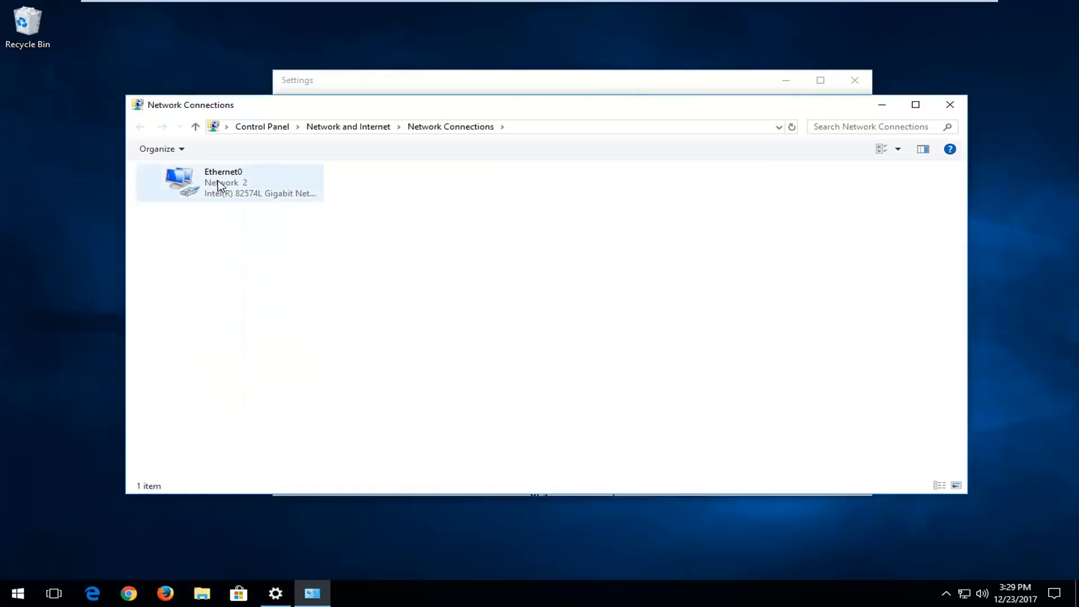
{"action": "left_click", "coordinate": [230, 179]}
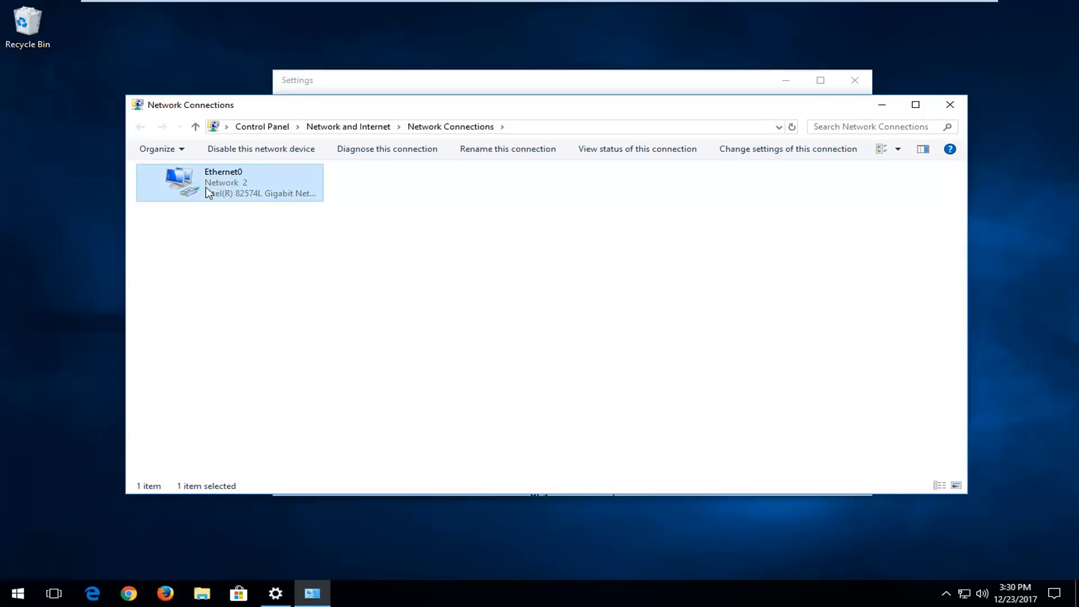
{"action": "mouse_move", "coordinate": [222, 193]}
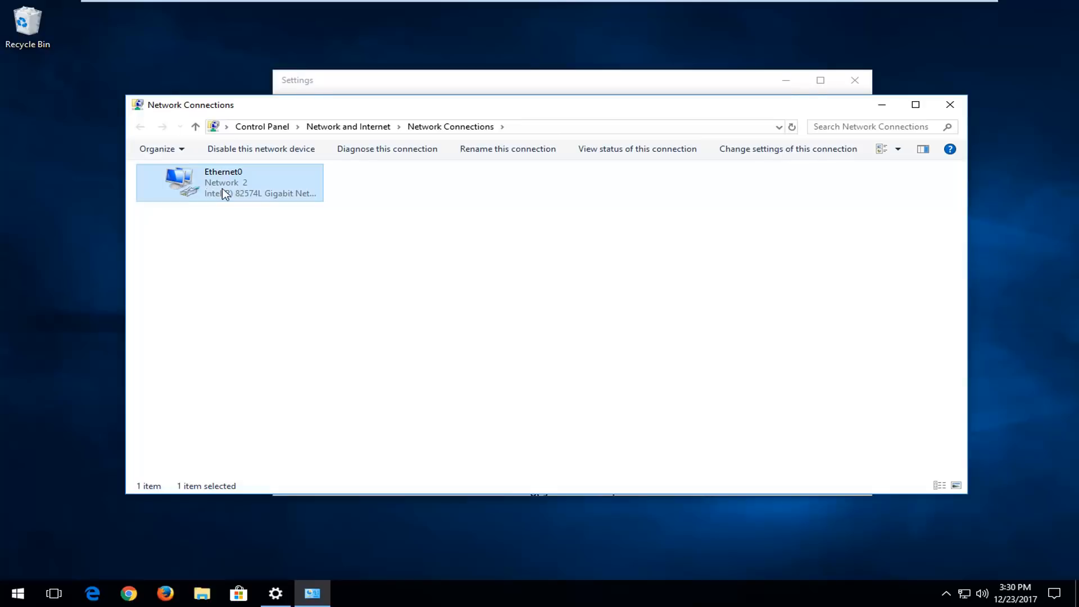
{"action": "mouse_move", "coordinate": [216, 195]}
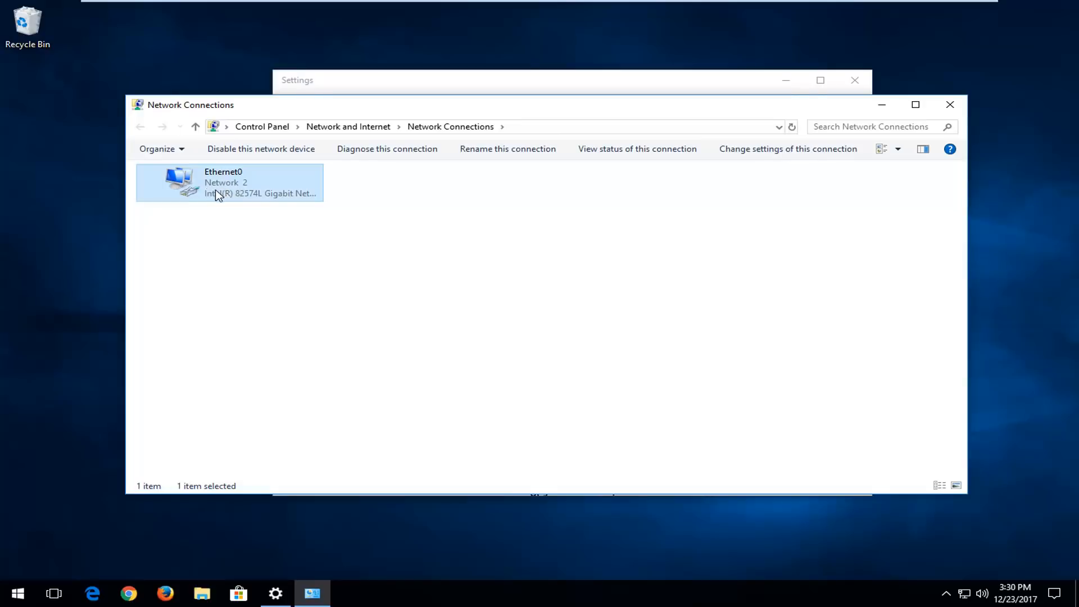
{"action": "mouse_move", "coordinate": [226, 185]}
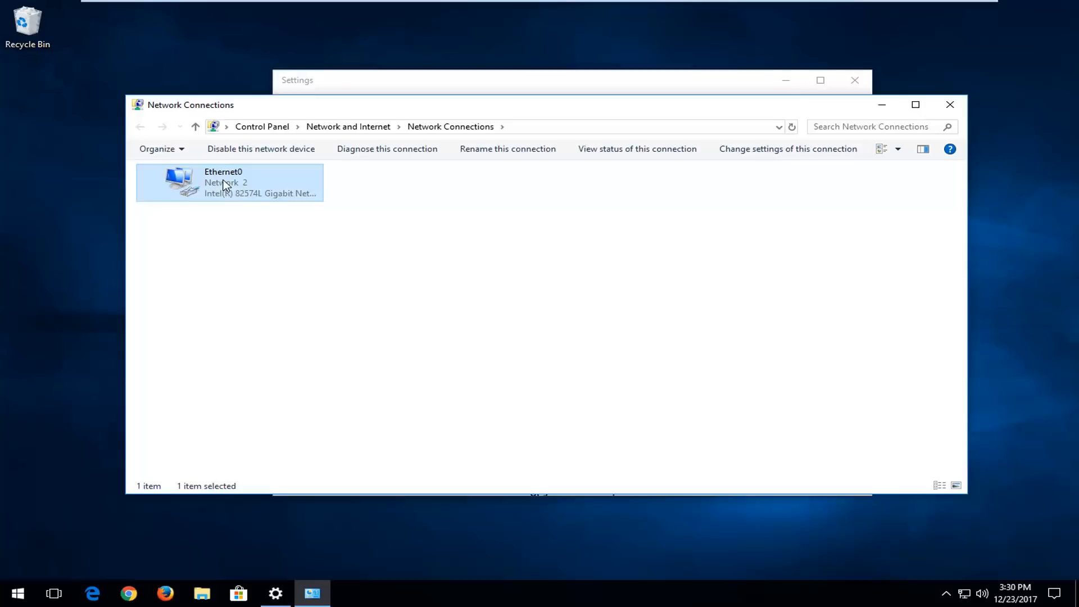
{"action": "mouse_move", "coordinate": [266, 300]}
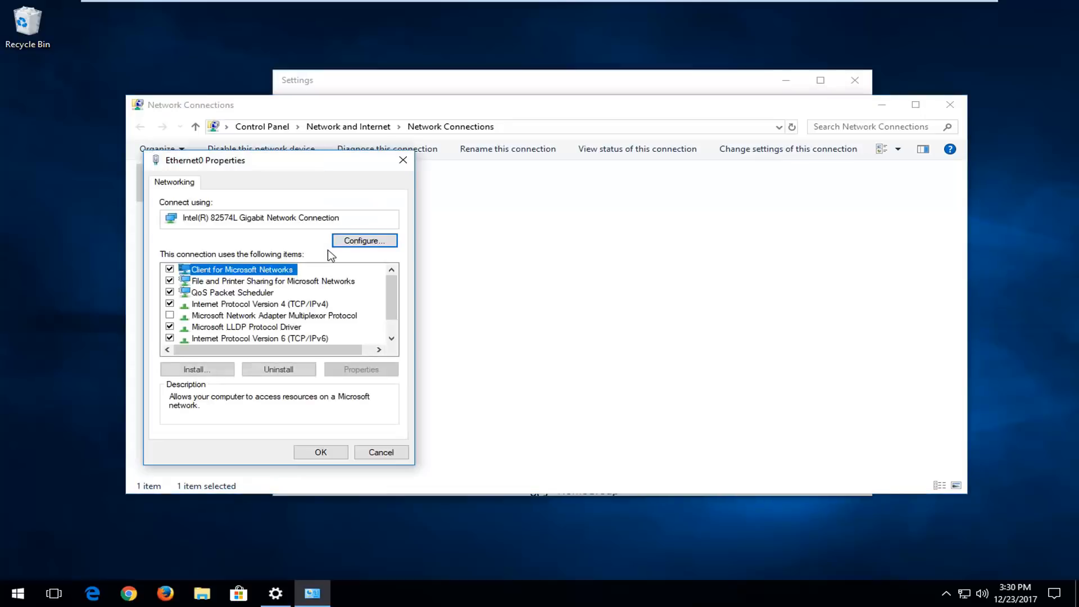
Review Ethernet0's items, selecting IPv4 and opening the adapter's hardware configuration
{"action": "left_click", "coordinate": [259, 304]}
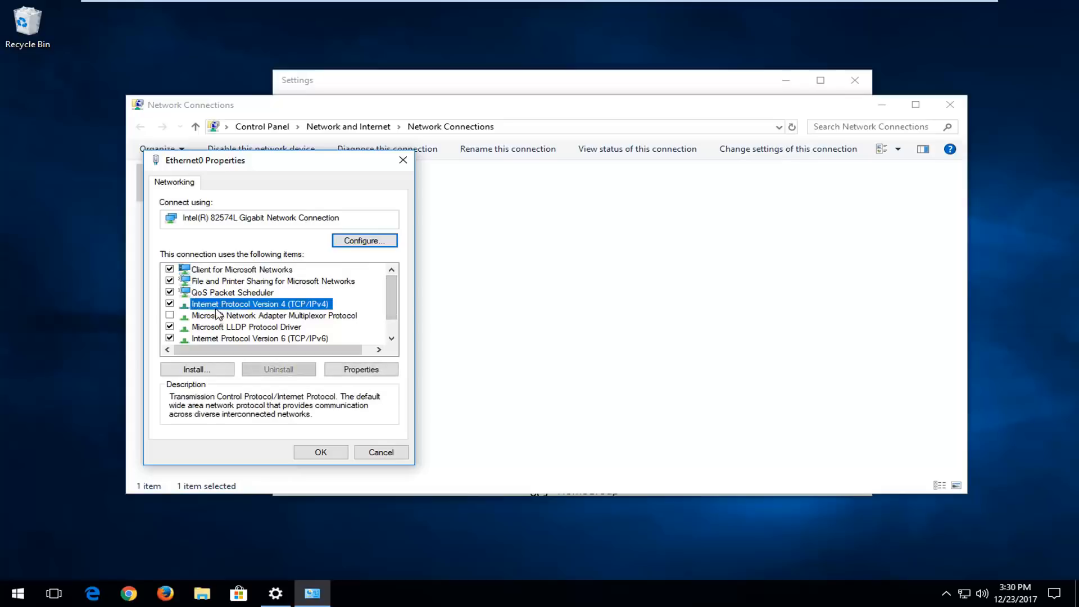
{"action": "mouse_move", "coordinate": [295, 307]}
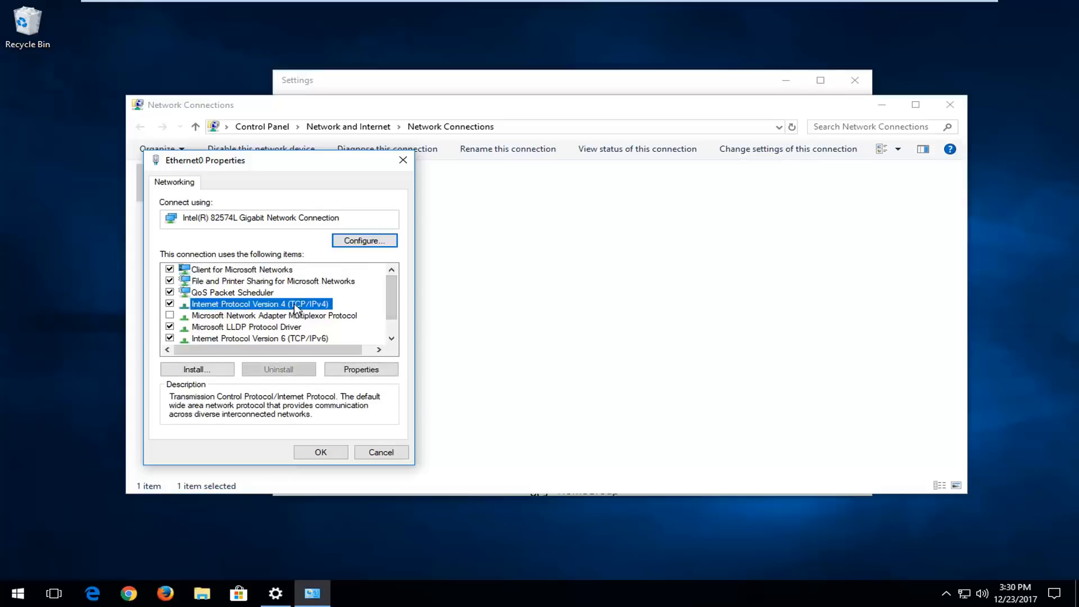
{"action": "mouse_move", "coordinate": [343, 322]}
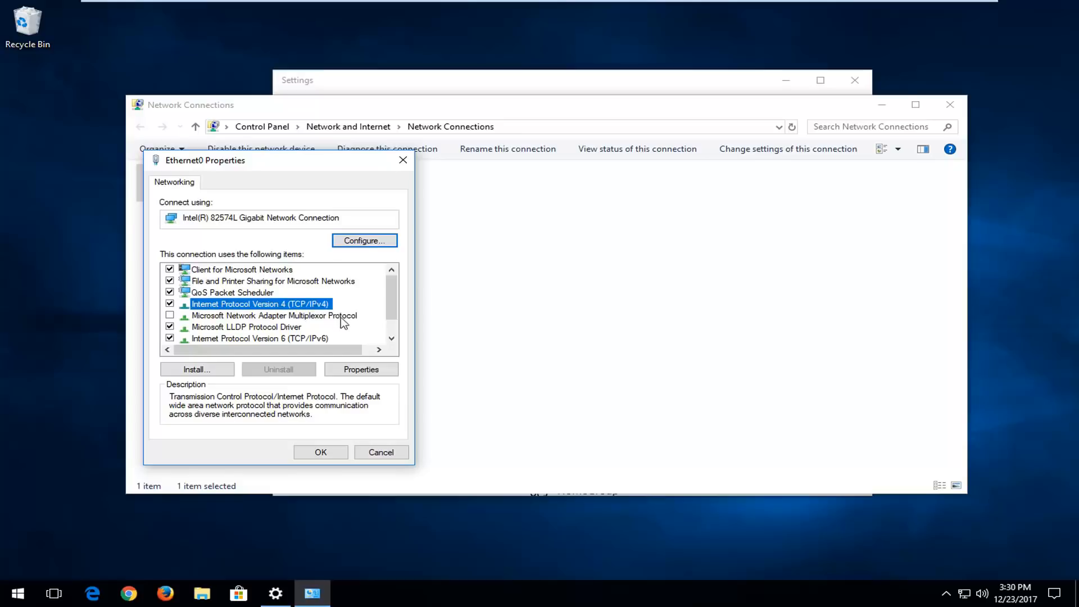
{"action": "left_click", "coordinate": [364, 241]}
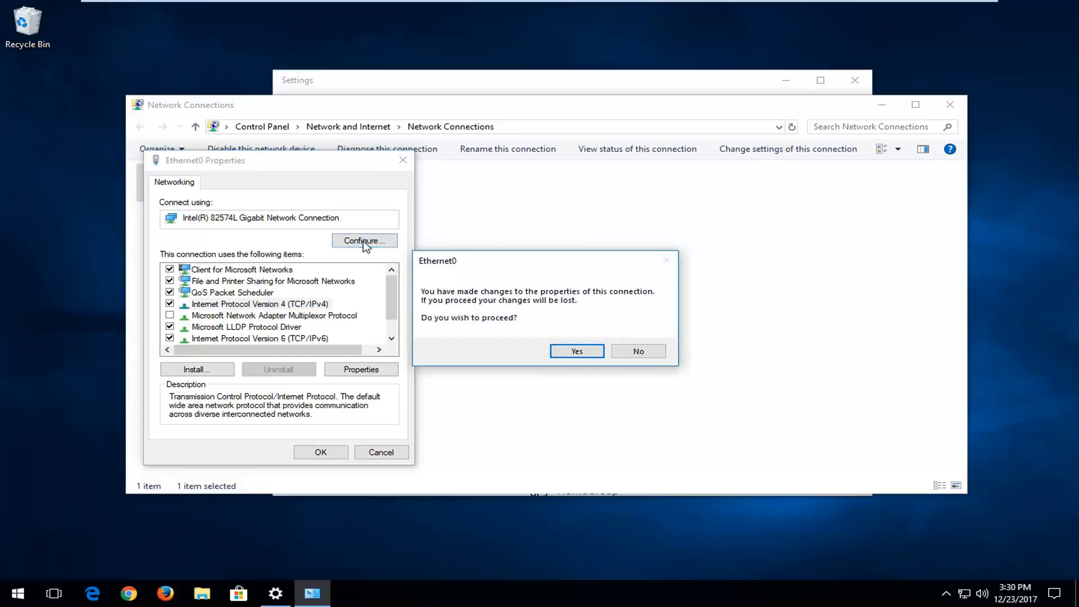
{"action": "left_click", "coordinate": [577, 350]}
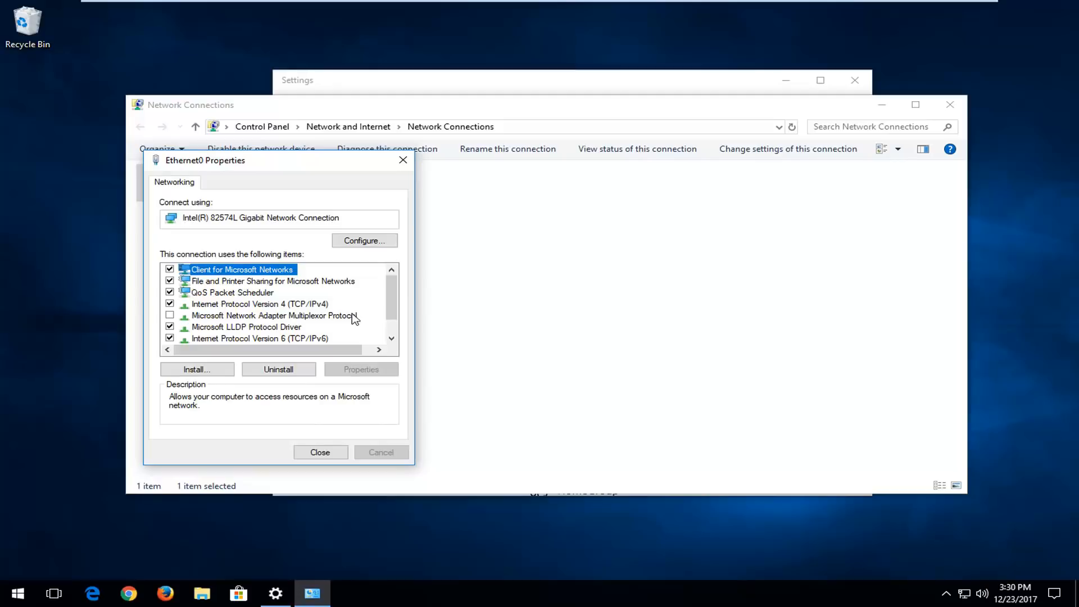
Close the Ethernet0 adapter windows and open Sharing options
{"action": "left_click", "coordinate": [321, 451]}
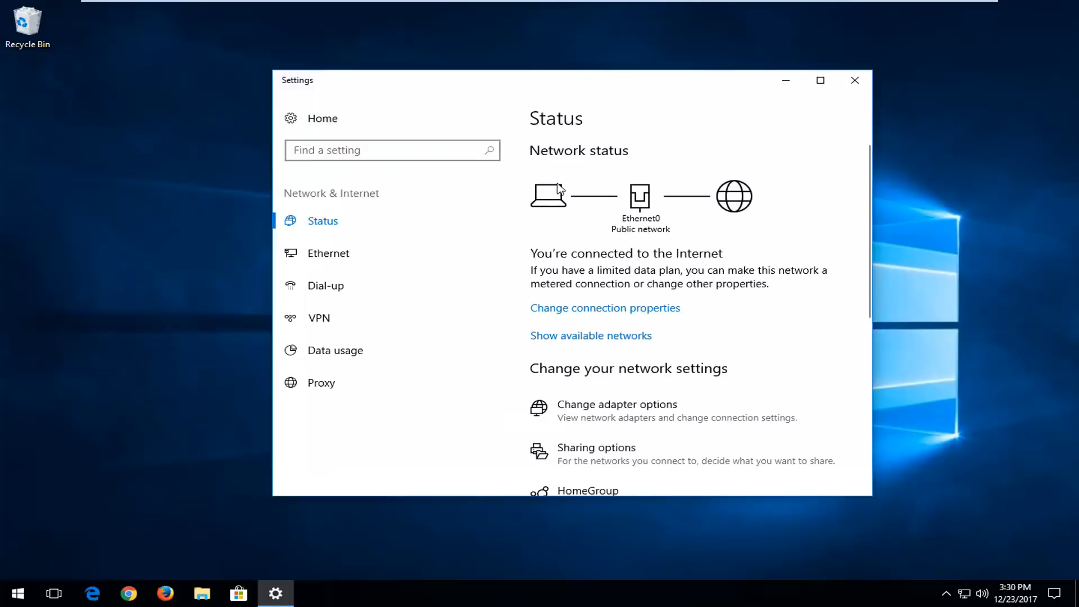
{"action": "mouse_move", "coordinate": [637, 289]}
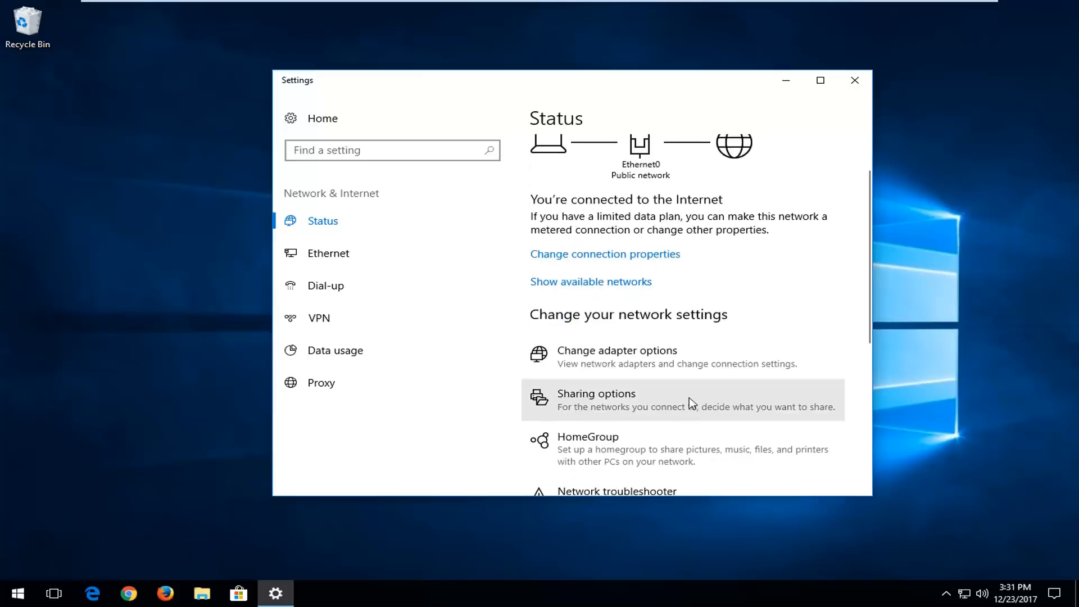
{"action": "left_click", "coordinate": [596, 400]}
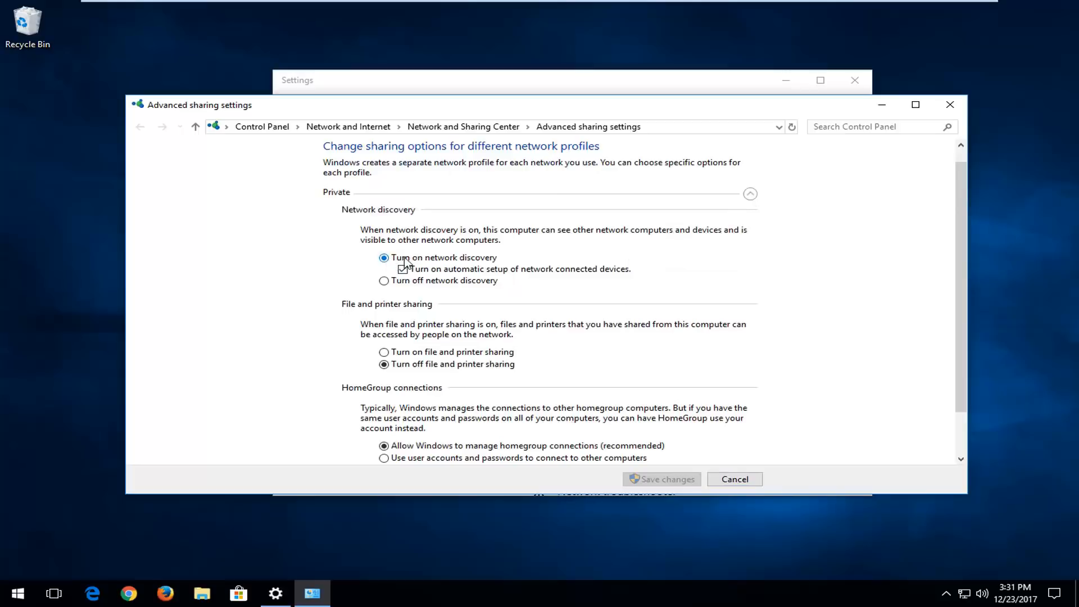
Keep network discovery on, toggling automatic device setup off and back on
{"action": "left_click", "coordinate": [402, 270]}
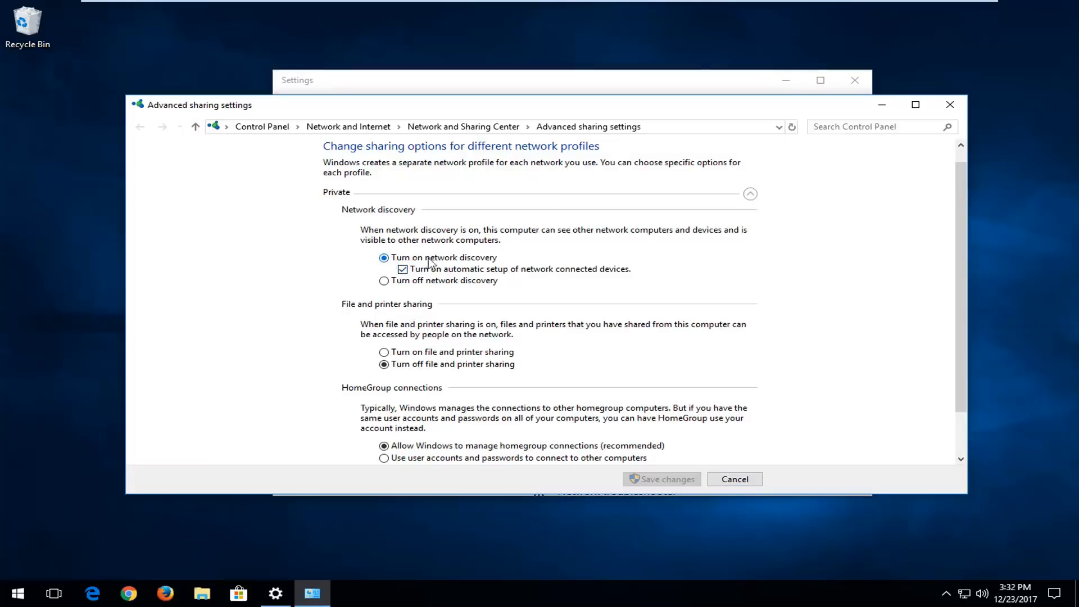
{"action": "left_click", "coordinate": [403, 269]}
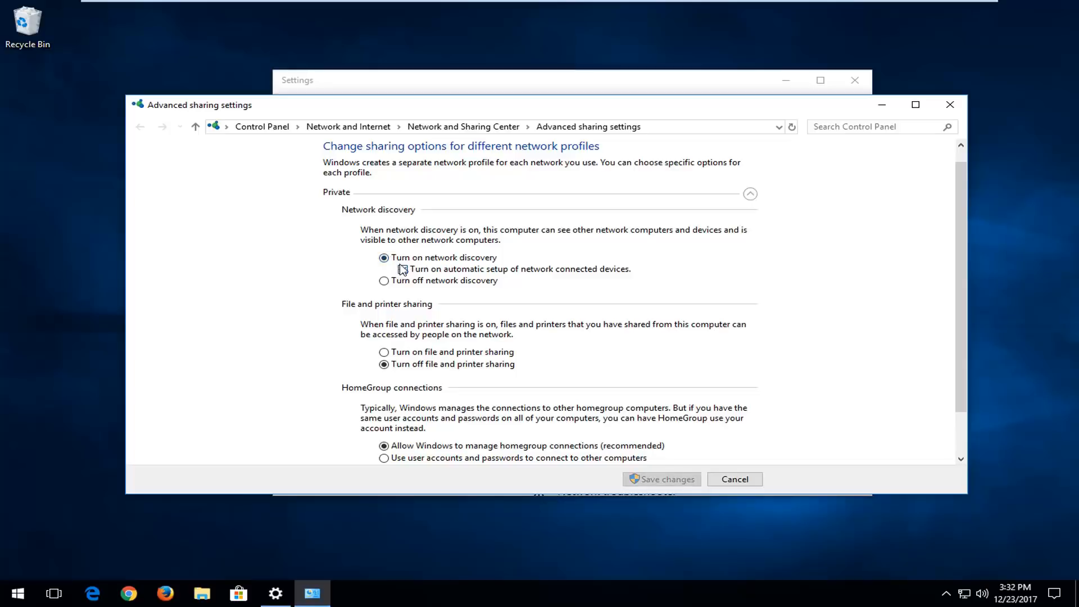
{"action": "left_click", "coordinate": [403, 269]}
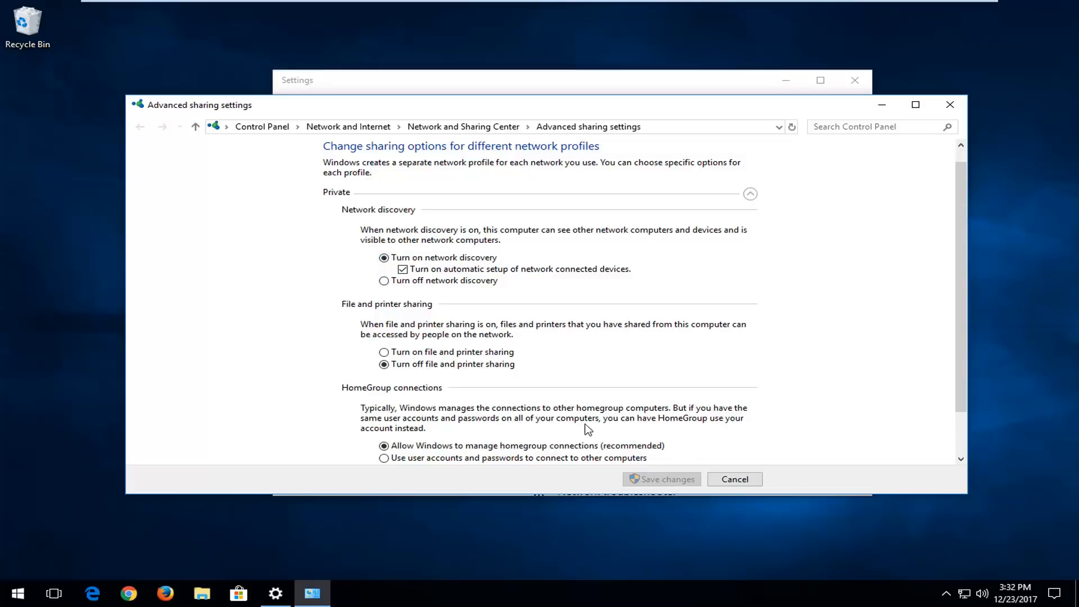
{"action": "mouse_move", "coordinate": [437, 238]}
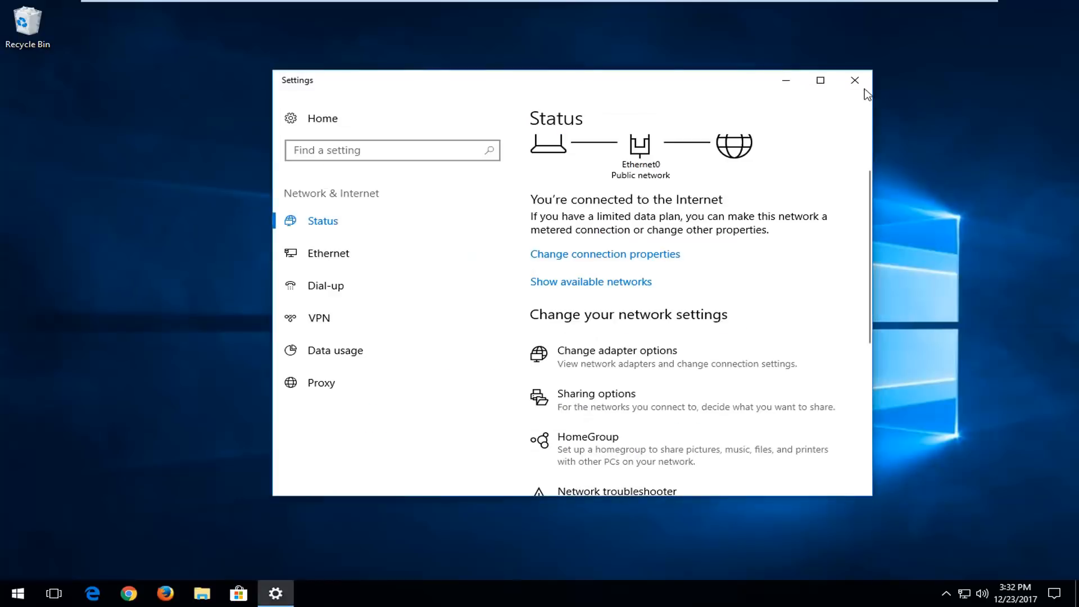
Close Settings and search the Start menu for 'programs and features'
{"action": "left_click", "coordinate": [855, 79]}
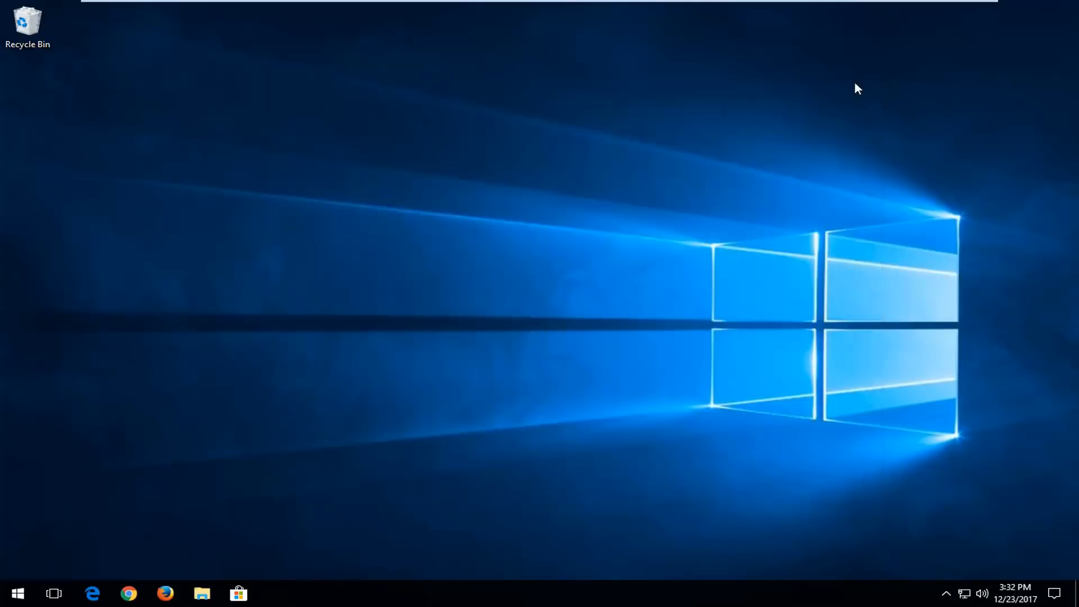
{"action": "left_click", "coordinate": [18, 590]}
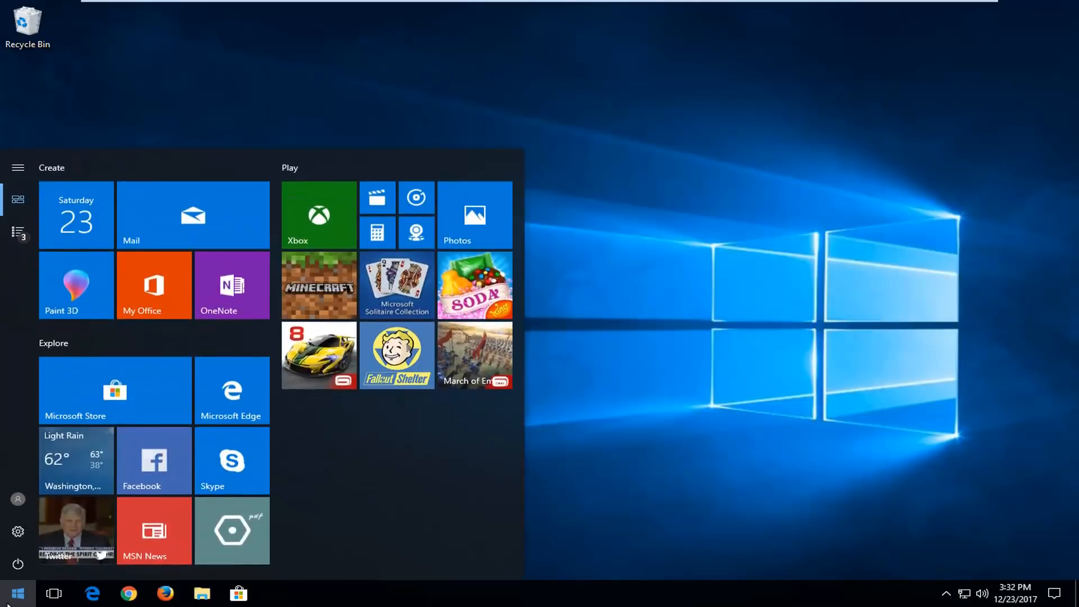
{"action": "type", "text": "programs and features"}
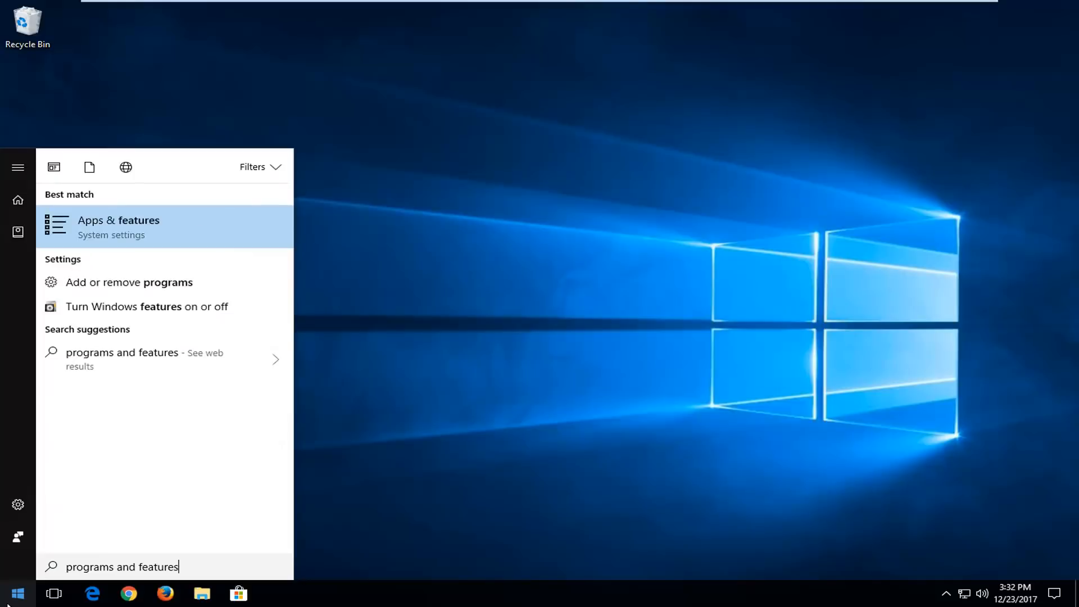
{"action": "mouse_move", "coordinate": [84, 270]}
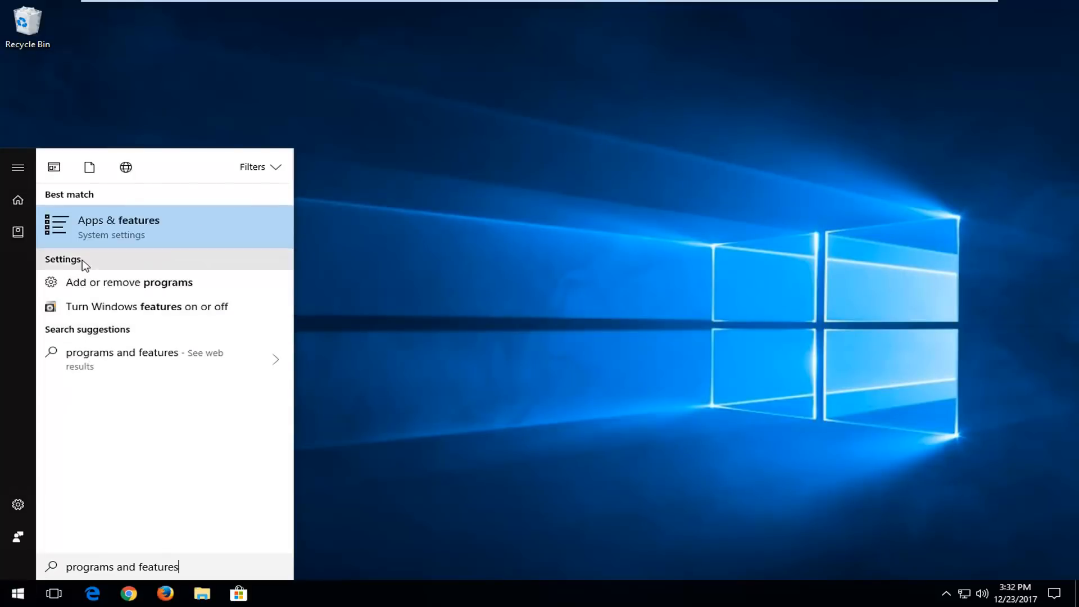
{"action": "mouse_move", "coordinate": [125, 307]}
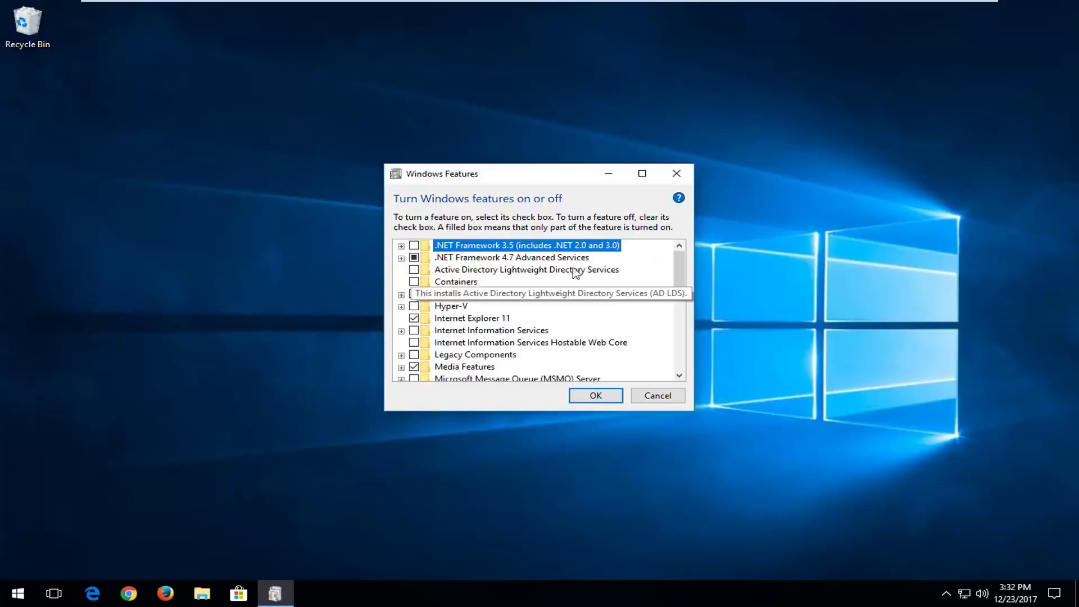
Expand SMB 1.0/CIFS File Sharing Support and enable the SMB 1.0/CIFS Server component
{"action": "scroll", "scroll_direction": "down", "scroll_amount": 3}
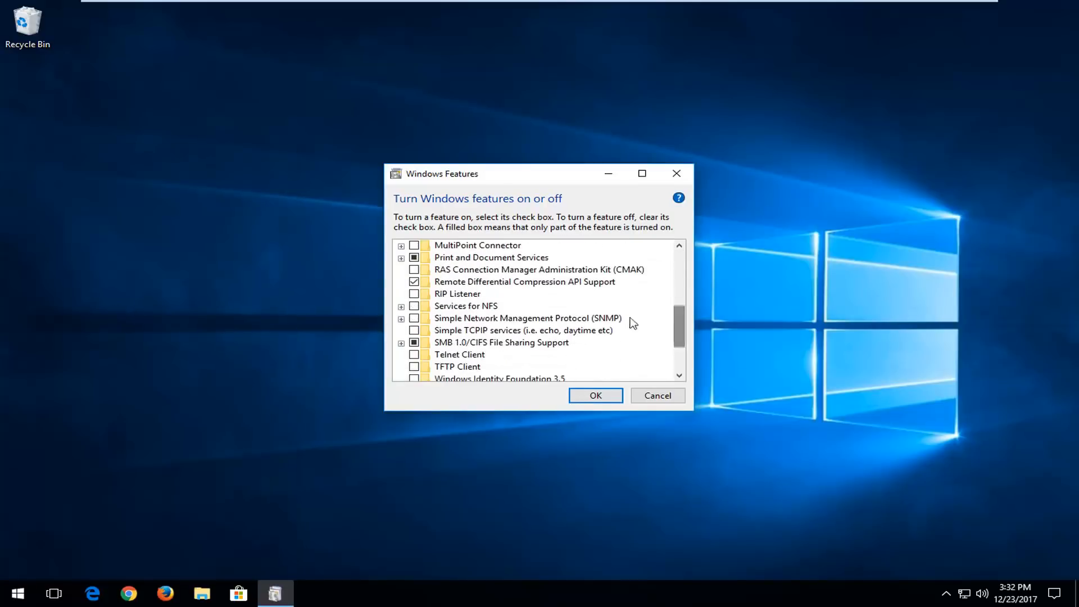
{"action": "mouse_move", "coordinate": [455, 352]}
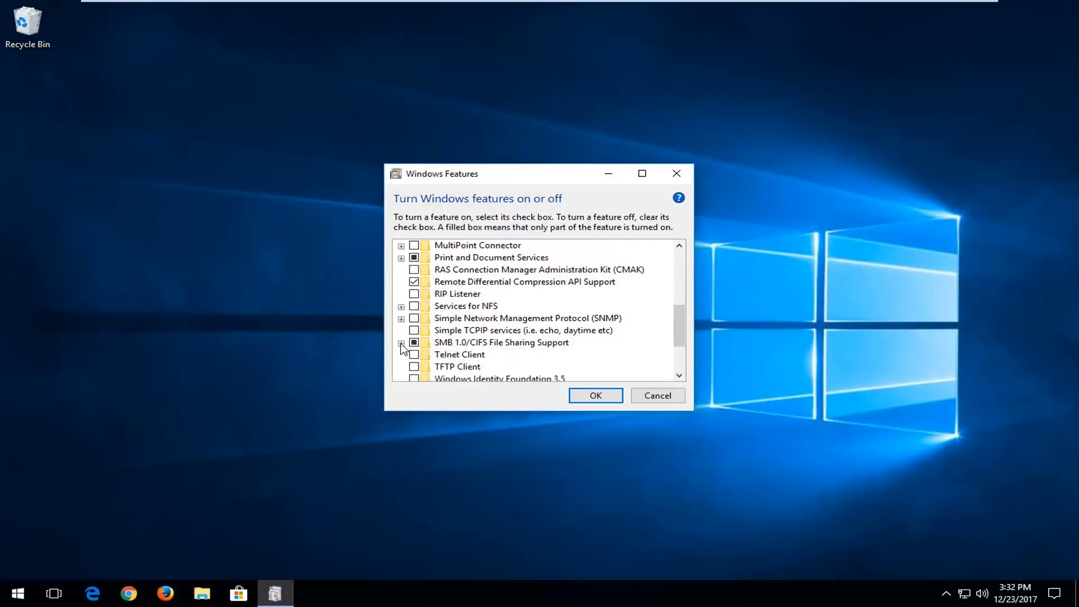
{"action": "left_click", "coordinate": [400, 342]}
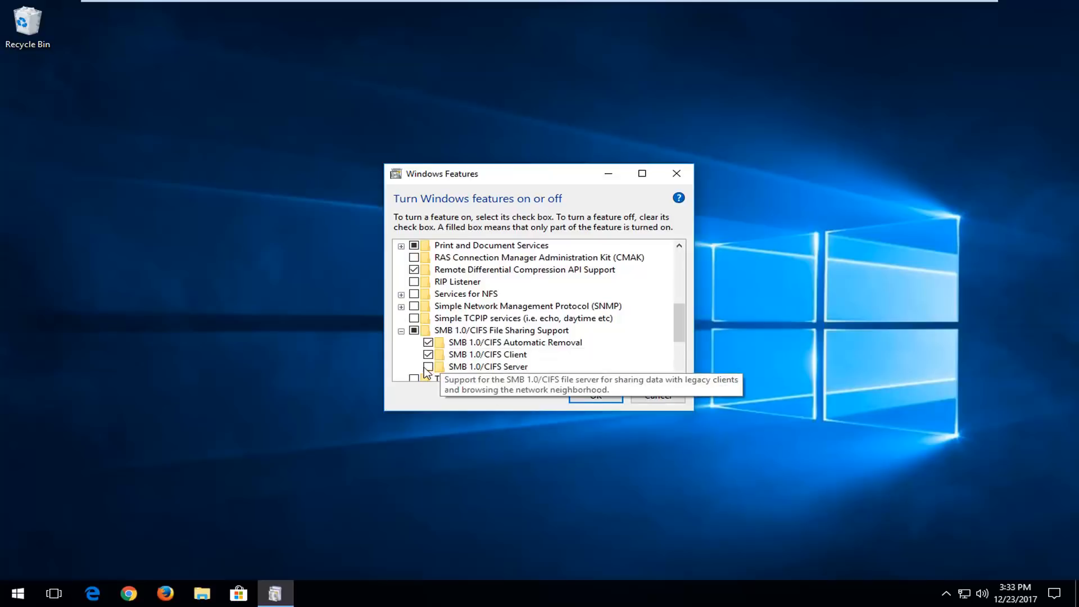
{"action": "left_click", "coordinate": [428, 367]}
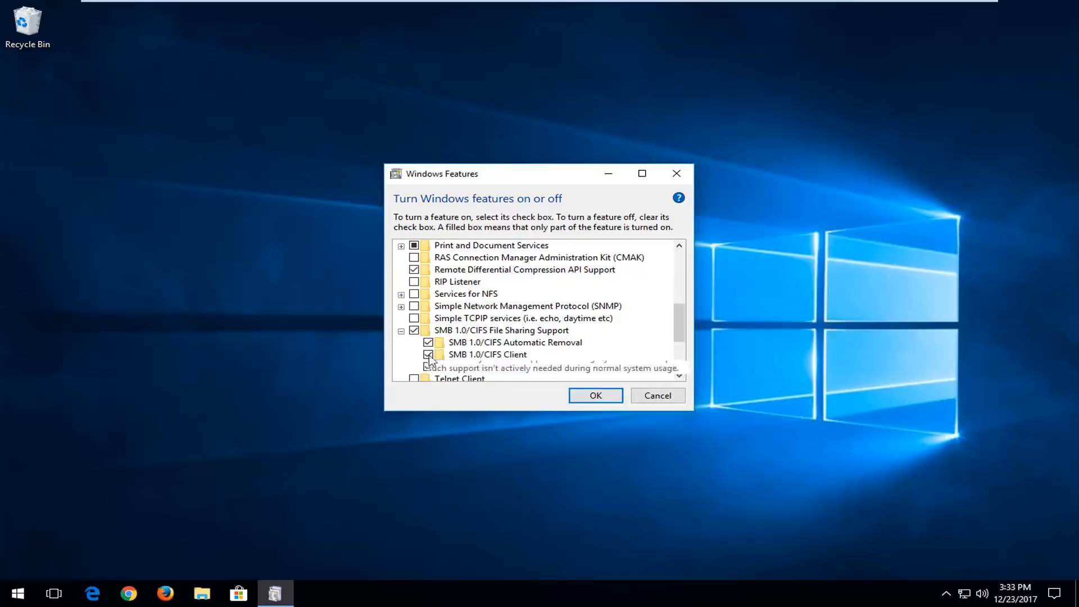
Apply the Windows feature changes and restart the PC
{"action": "scroll", "scroll_direction": "down", "scroll_amount": 3}
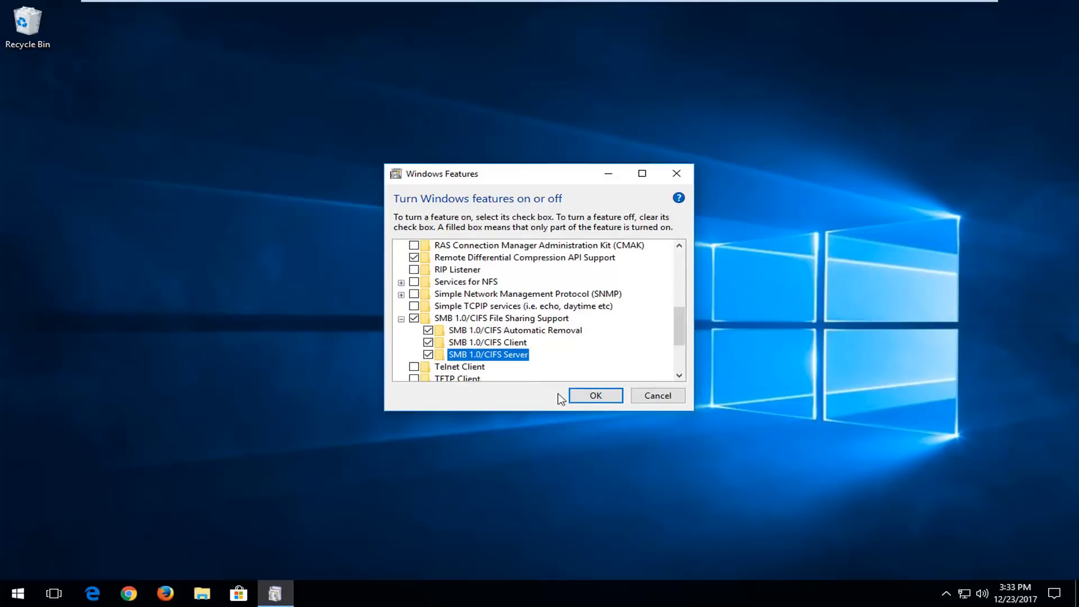
{"action": "left_click", "coordinate": [595, 395]}
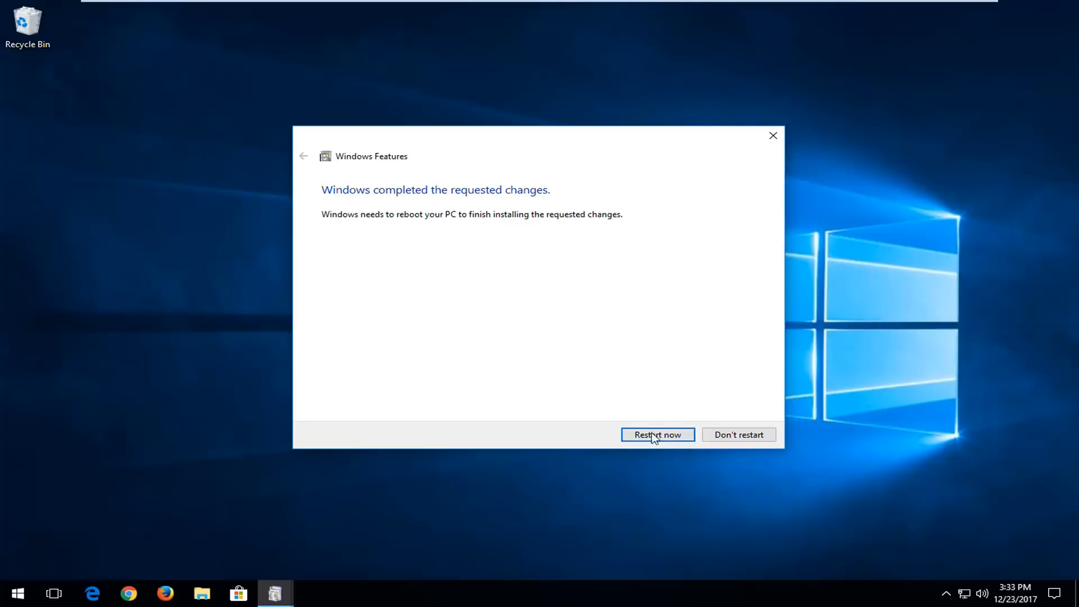
{"action": "left_click", "coordinate": [657, 434]}
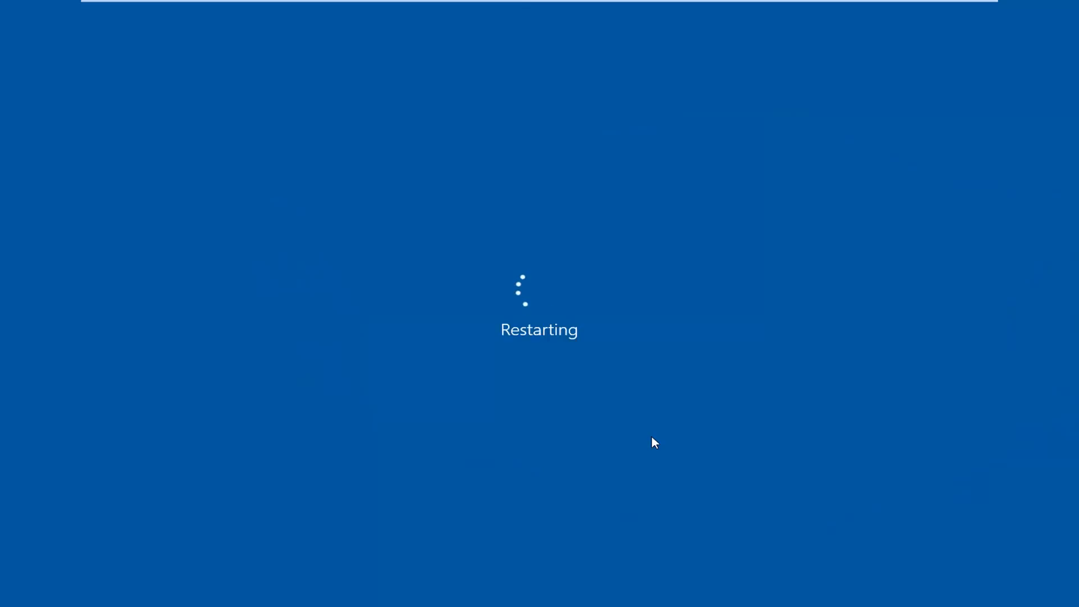